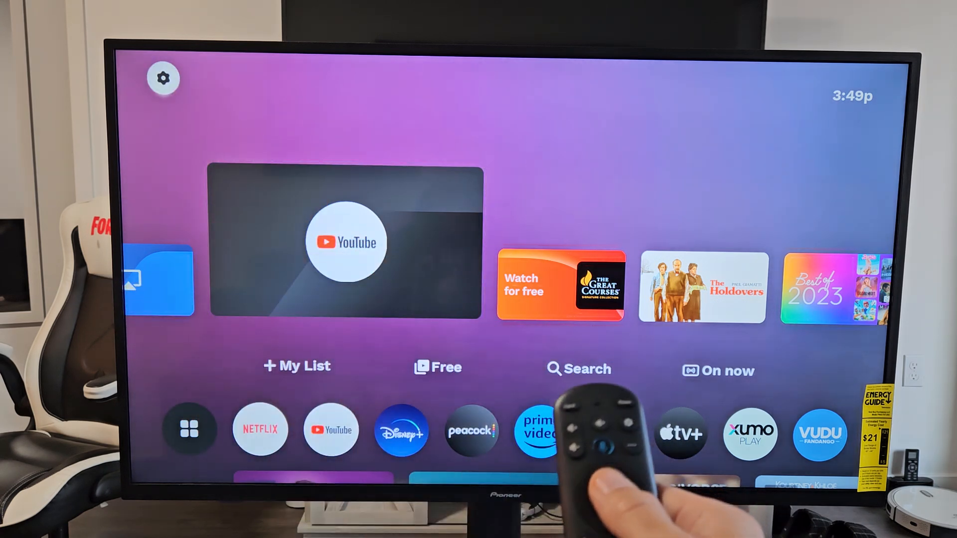
Step: Open Quick settings from the home screen gear and highlight Bluetooth devices
{"action": "left_click", "coordinate": [162, 79]}
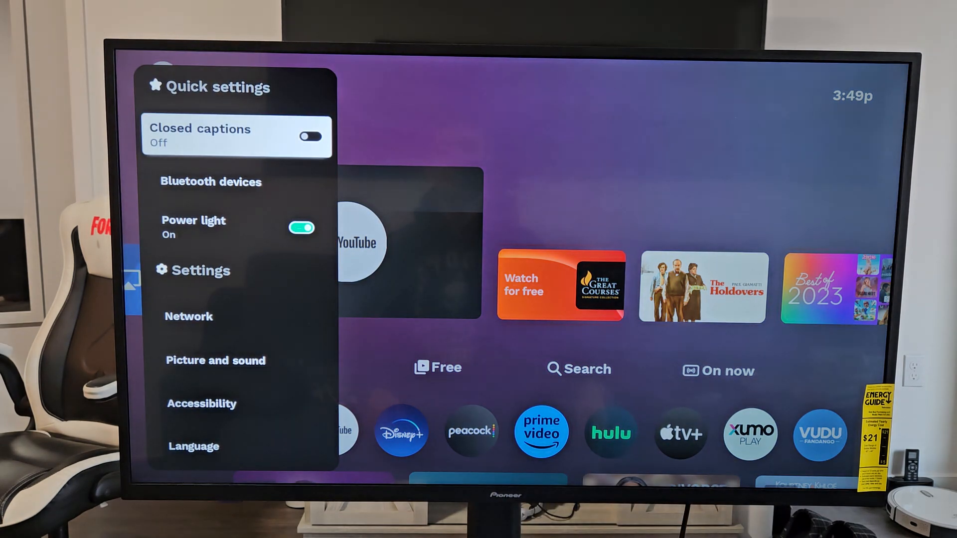
{"action": "key", "text": "Down"}
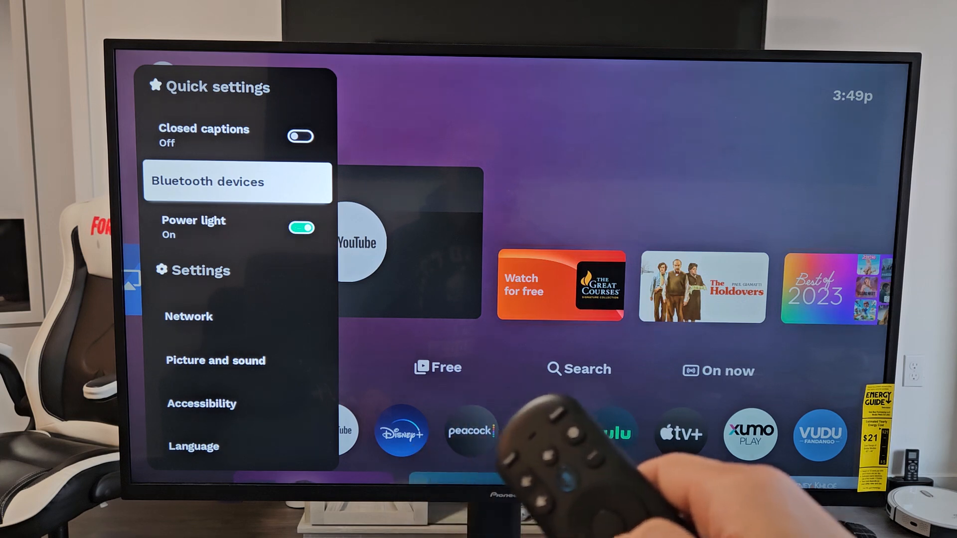
{"action": "key", "text": "up"}
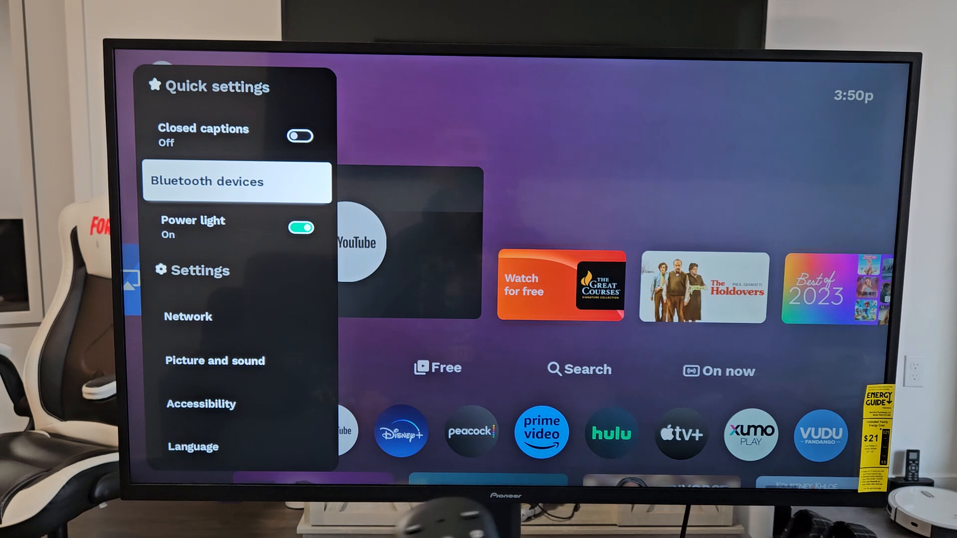
Step: Scroll down the settings list and open Picture and sound
{"action": "key", "text": "Down"}
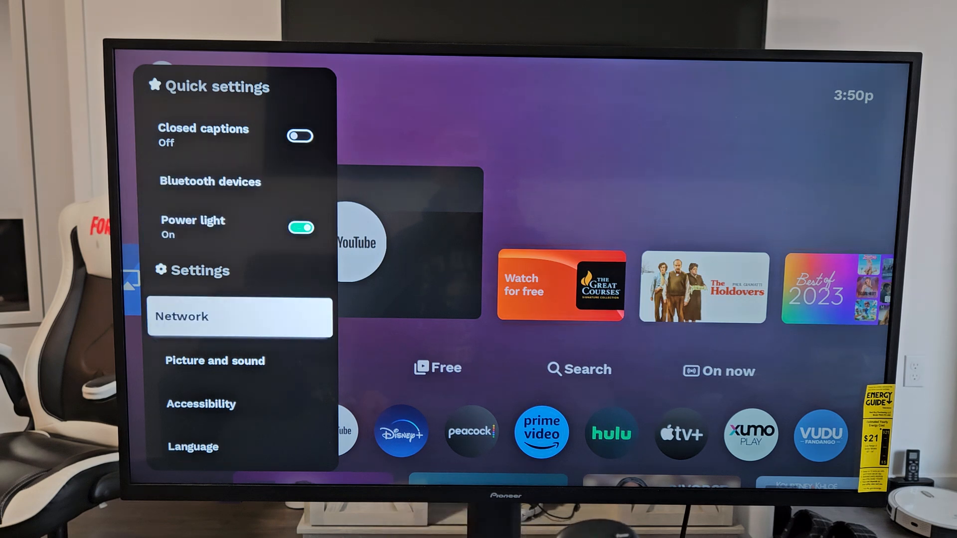
{"action": "scroll", "scroll_direction": "down", "scroll_amount": 3}
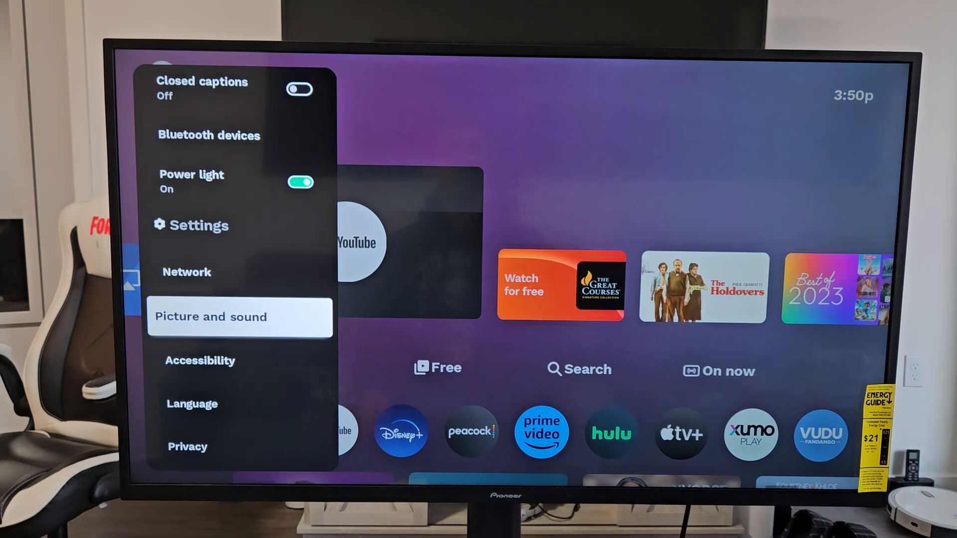
{"action": "left_click", "coordinate": [240, 317]}
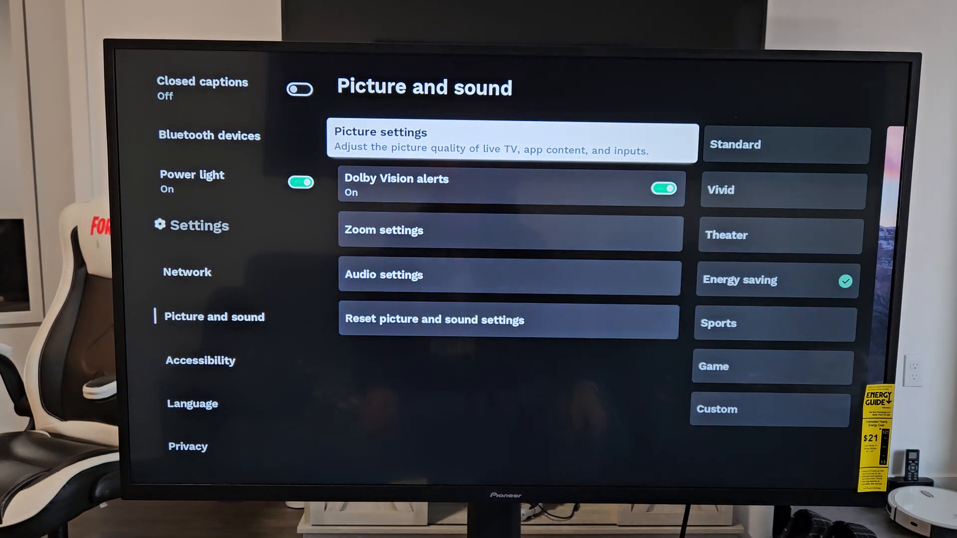
Step: Open Audio settings and highlight Bluetooth devices to start the device search
{"action": "left_click", "coordinate": [509, 230]}
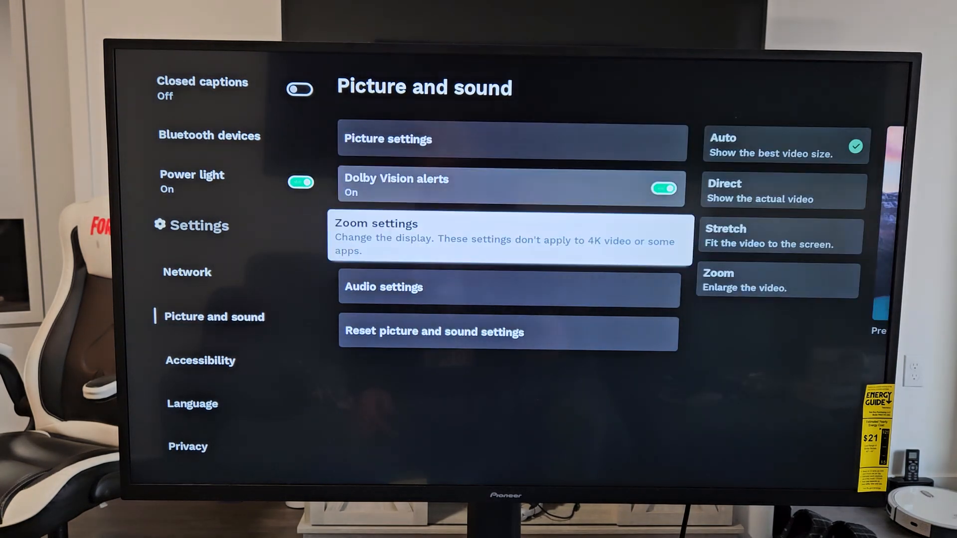
{"action": "key", "text": "down"}
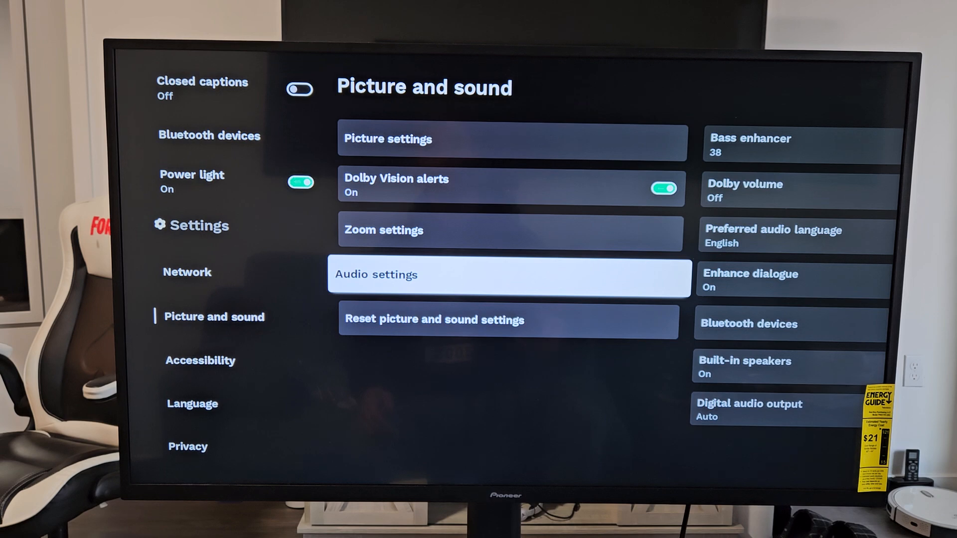
{"action": "left_click", "coordinate": [509, 275]}
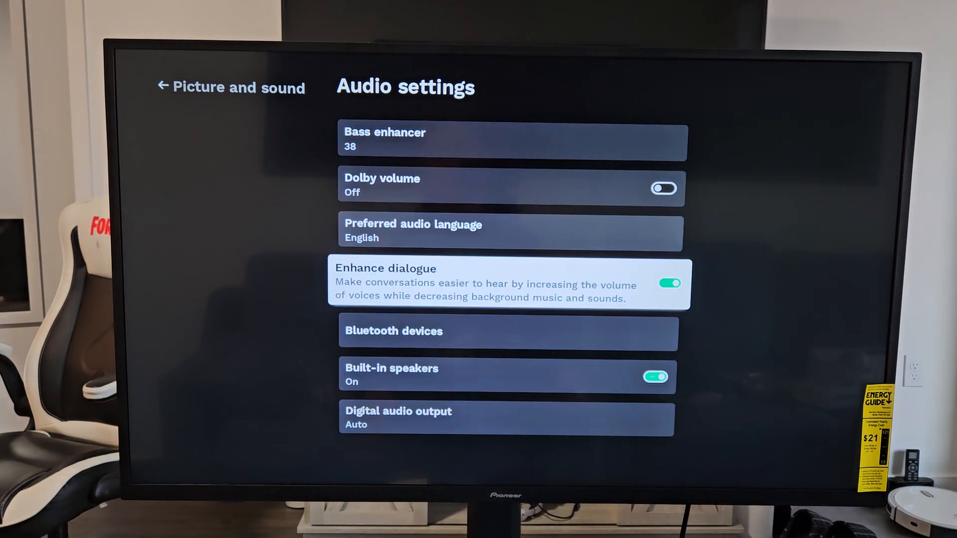
{"action": "key", "text": "down"}
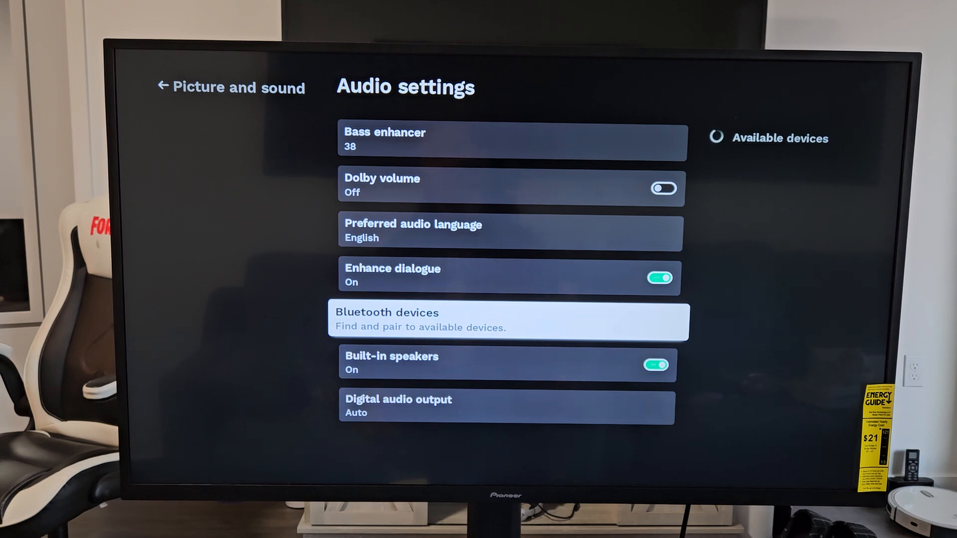
{"action": "left_click", "coordinate": [508, 321]}
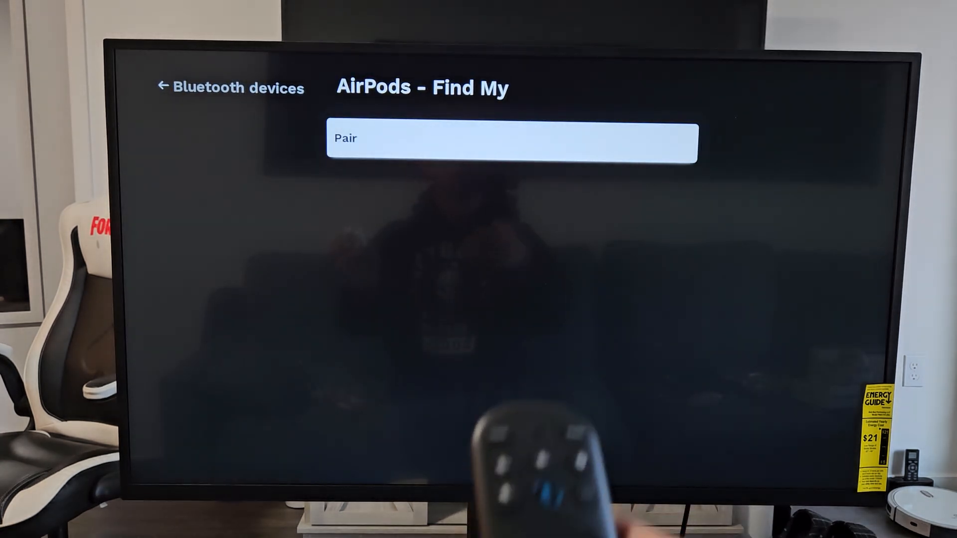
Step: Pair the 'AirPods – Find My' so they show as Connected
{"action": "left_click", "coordinate": [511, 139]}
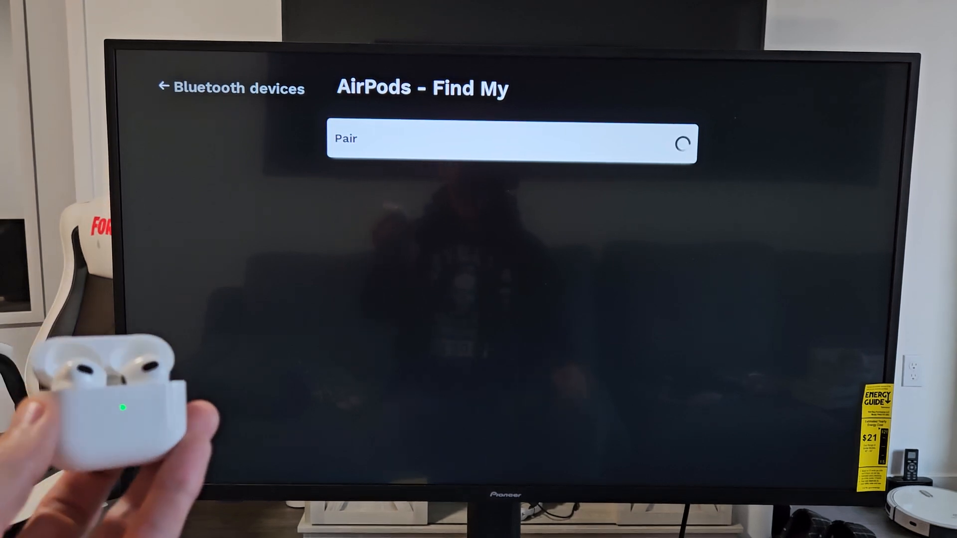
{"action": "left_click", "coordinate": [510, 142]}
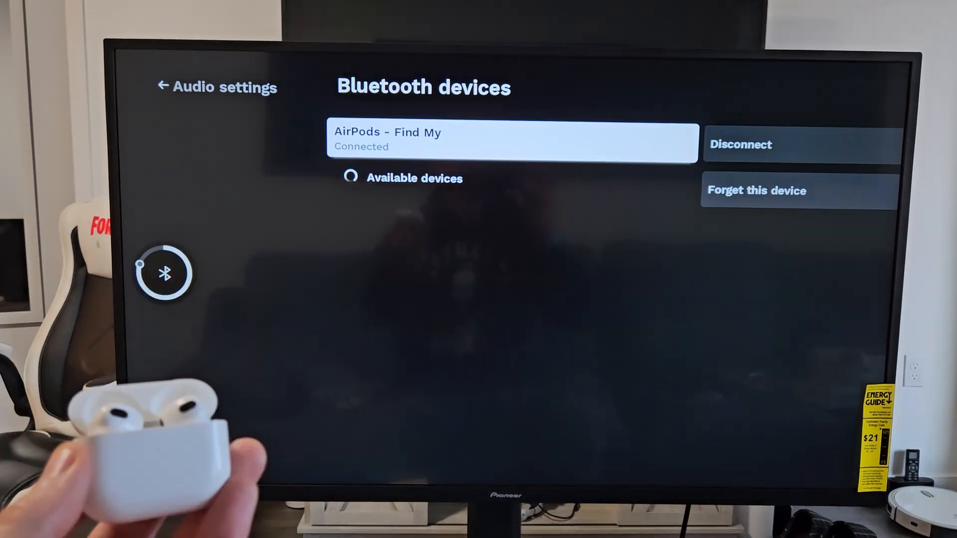